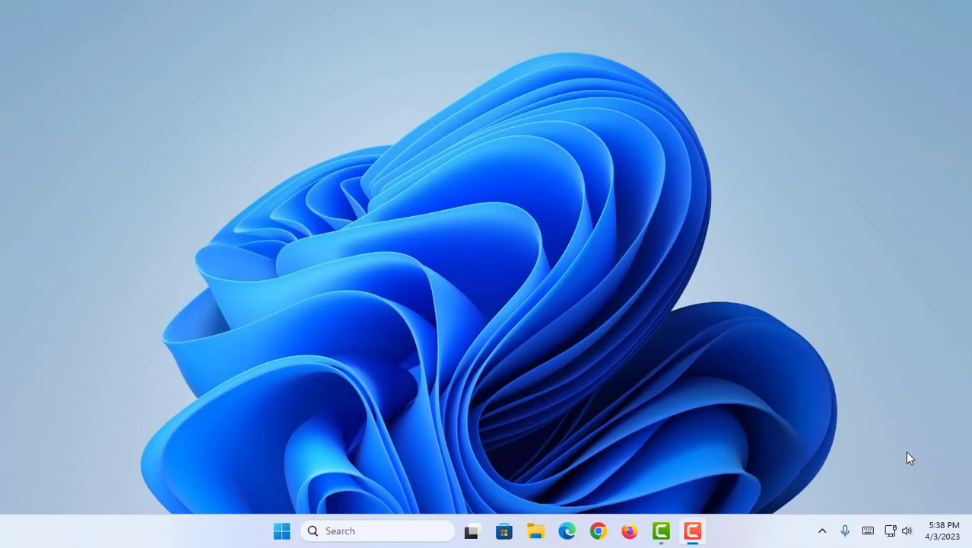
{"action": "mouse_move", "coordinate": [523, 136]}
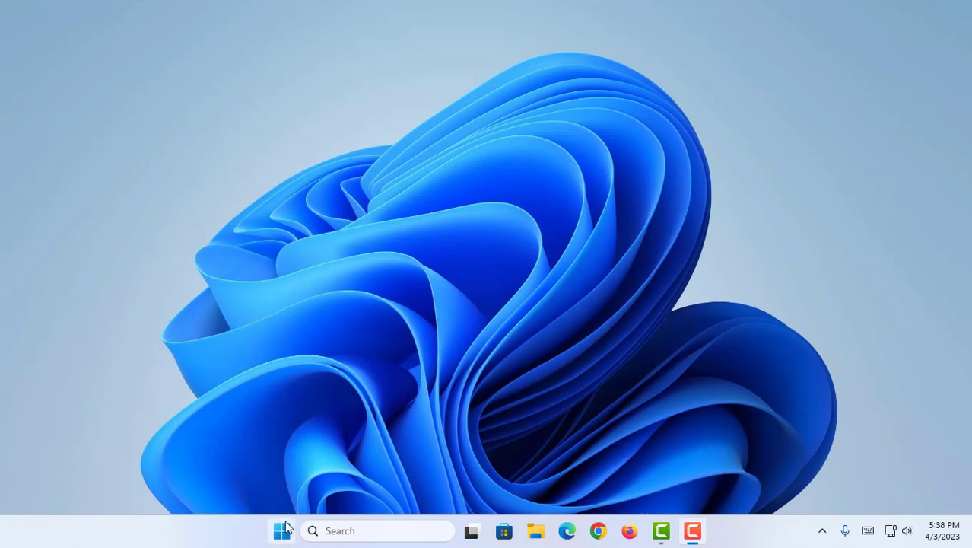
Search Windows Start for 'microsoft store' so it shows as best match.
{"action": "left_click", "coordinate": [282, 531]}
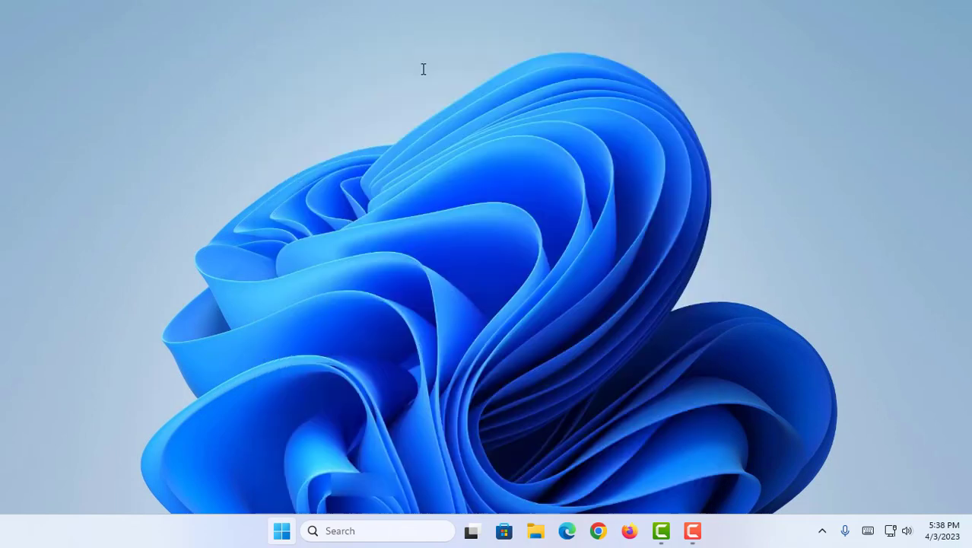
{"action": "type", "text": "microsoft Store"}
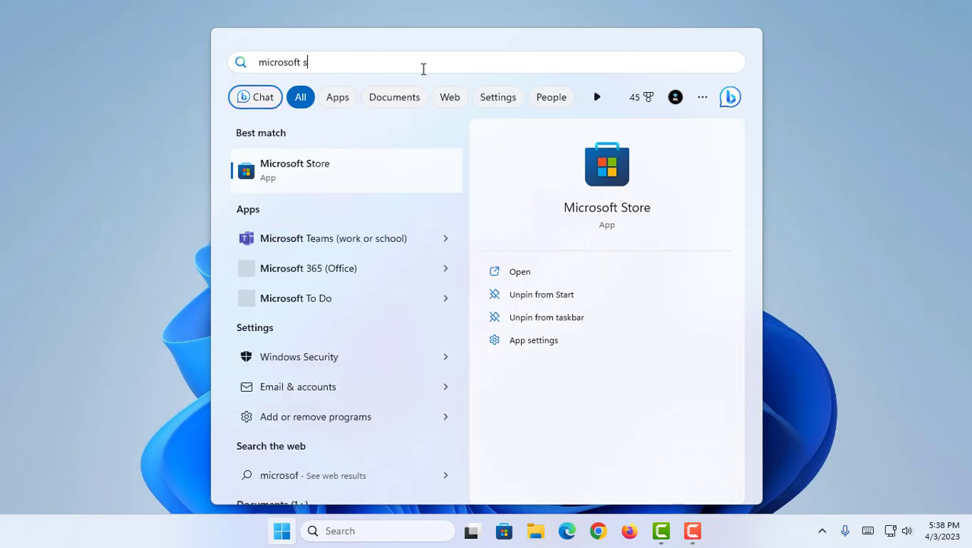
{"action": "type", "text": "tore"}
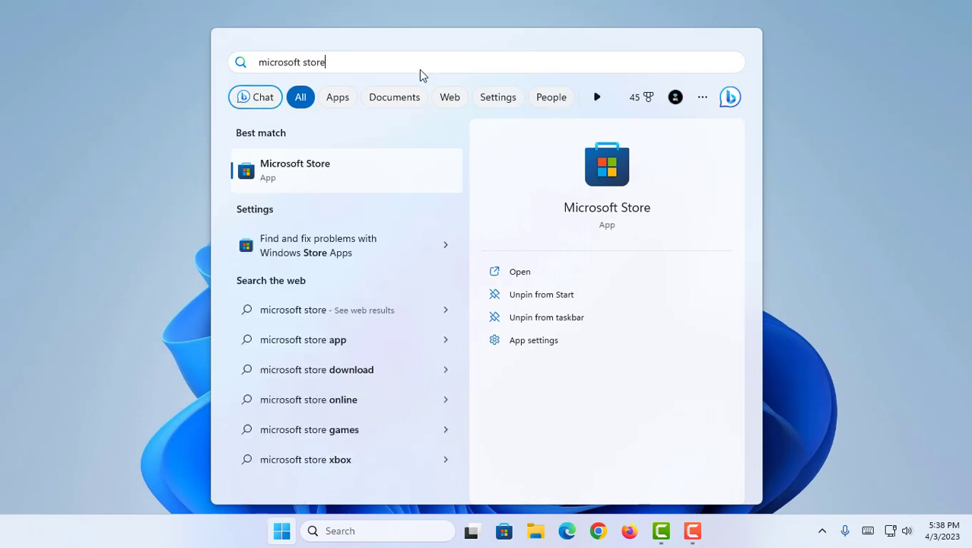
{"action": "mouse_move", "coordinate": [543, 272]}
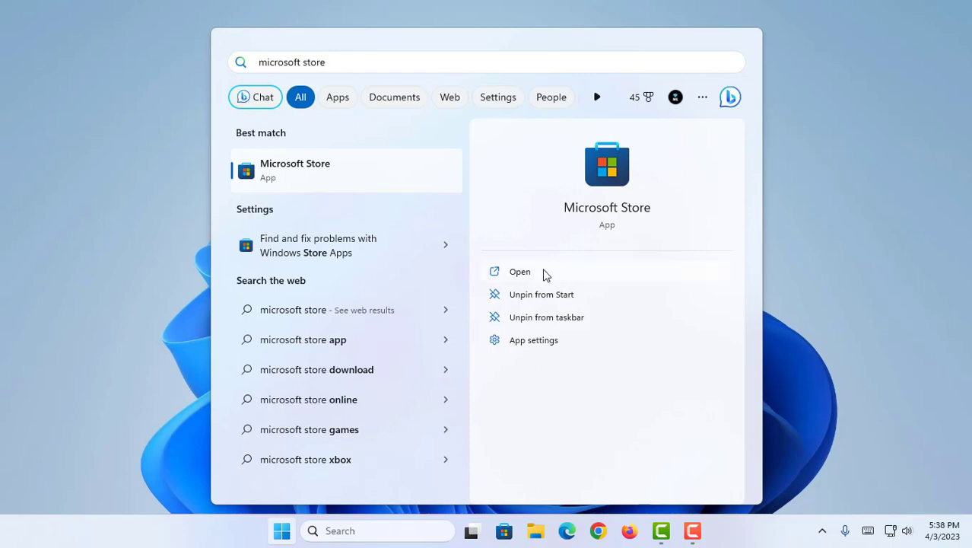
{"action": "mouse_move", "coordinate": [666, 232]}
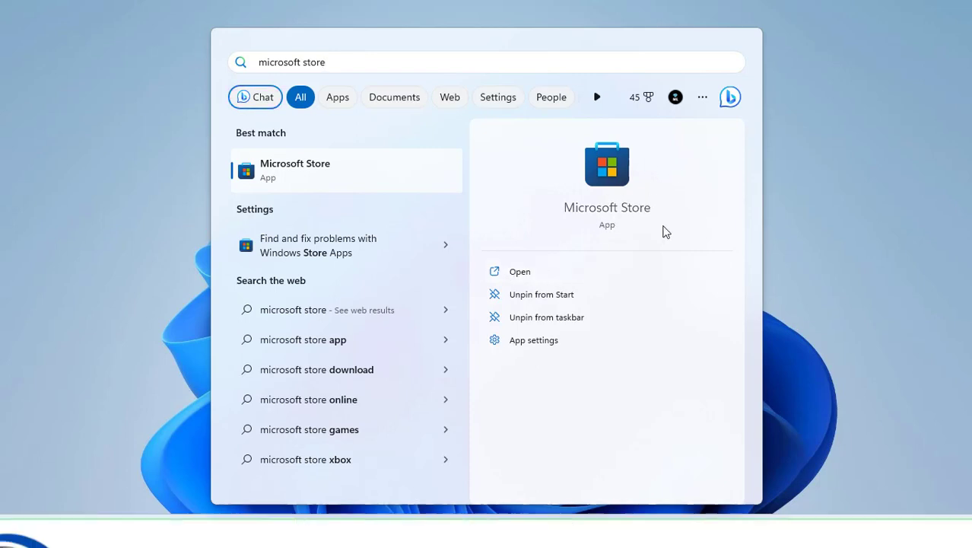
Launch Microsoft Store from the search results onto its Home page.
{"action": "left_click", "coordinate": [520, 270]}
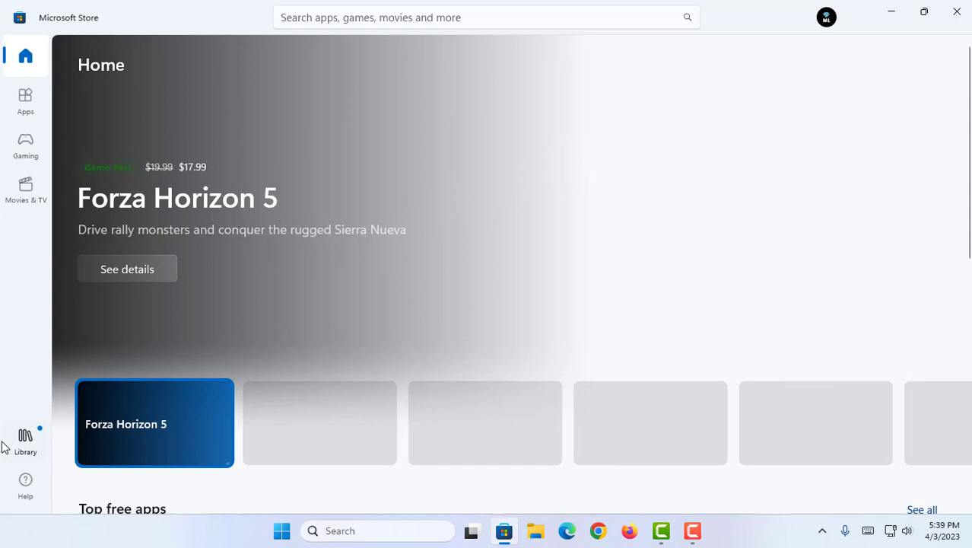
Go to the Store Library listing 32 updates and downloads, then check for updates.
{"action": "left_click", "coordinate": [320, 422]}
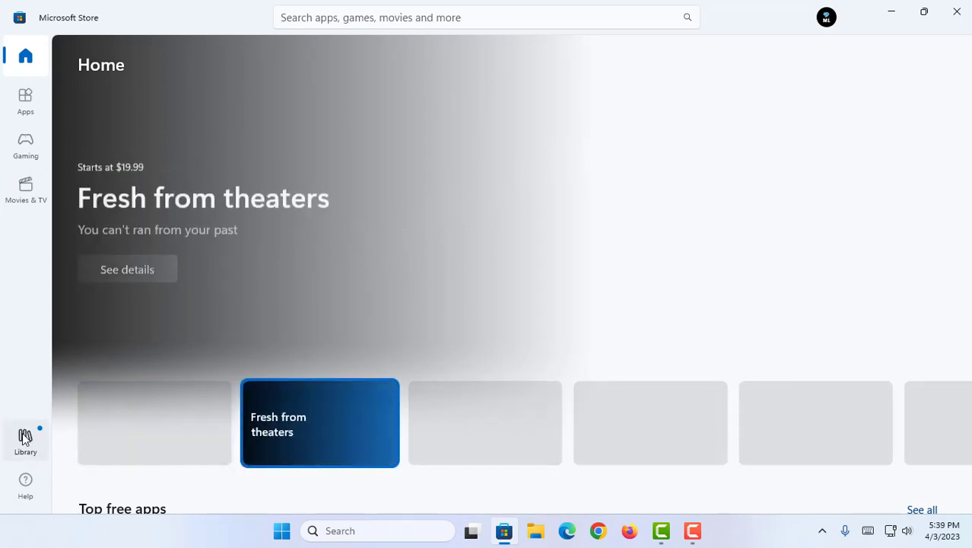
{"action": "left_click", "coordinate": [25, 439]}
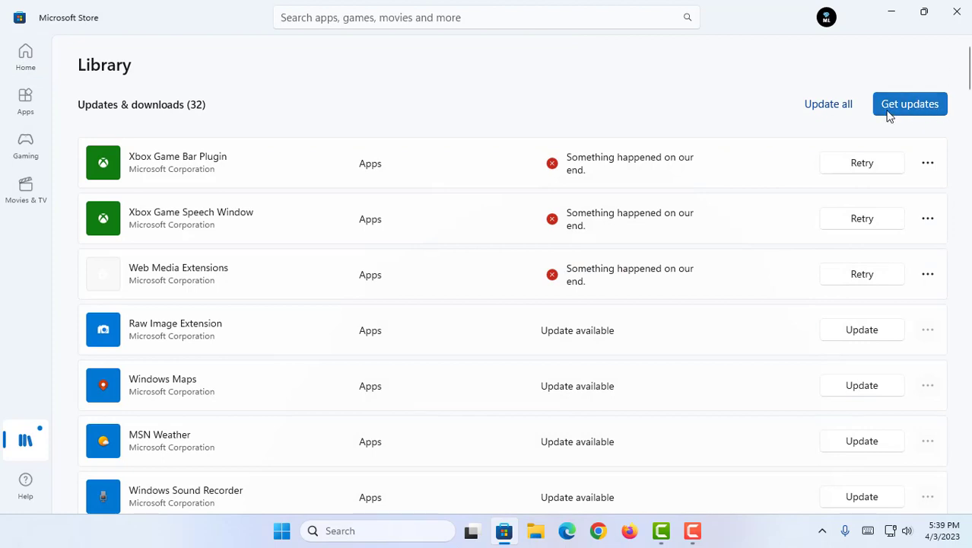
{"action": "left_click", "coordinate": [910, 103]}
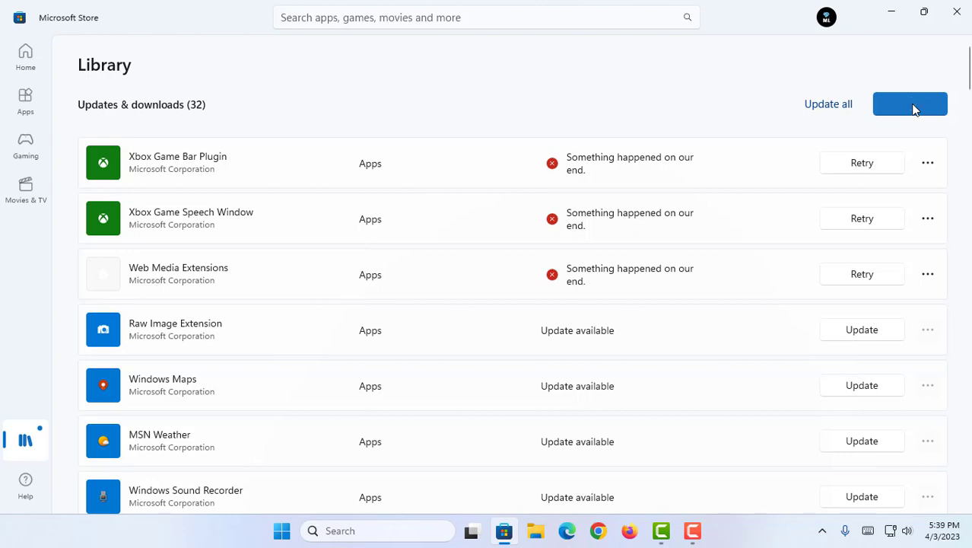
Start the 31 queued updates, with Xbox Game Bar Plugin and Web Media Extensions downloading.
{"action": "left_click", "coordinate": [910, 103]}
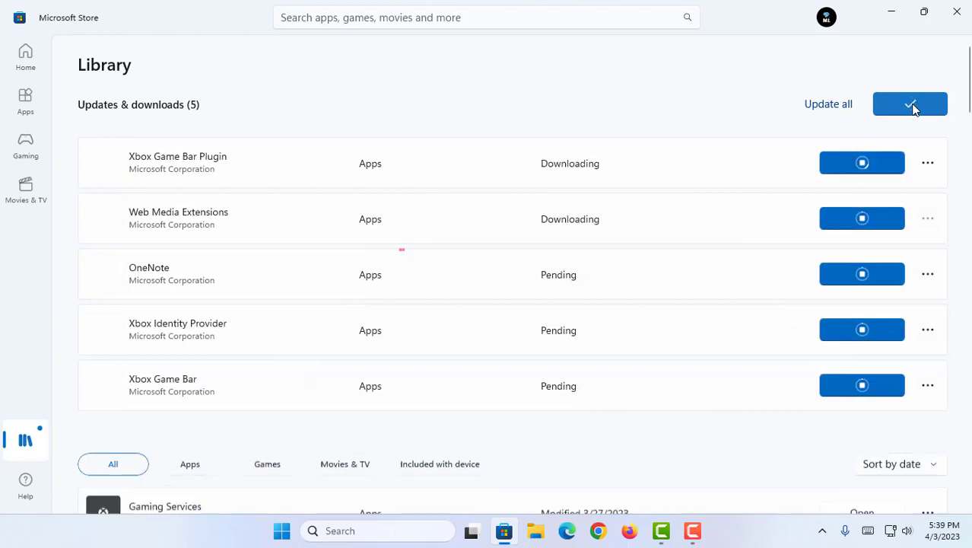
{"action": "left_click", "coordinate": [910, 103]}
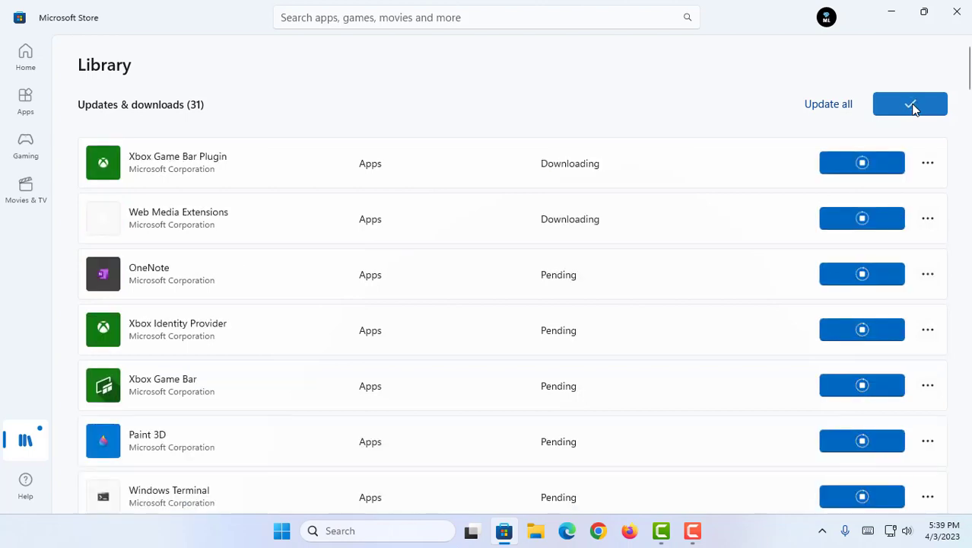
{"action": "mouse_move", "coordinate": [467, 175]}
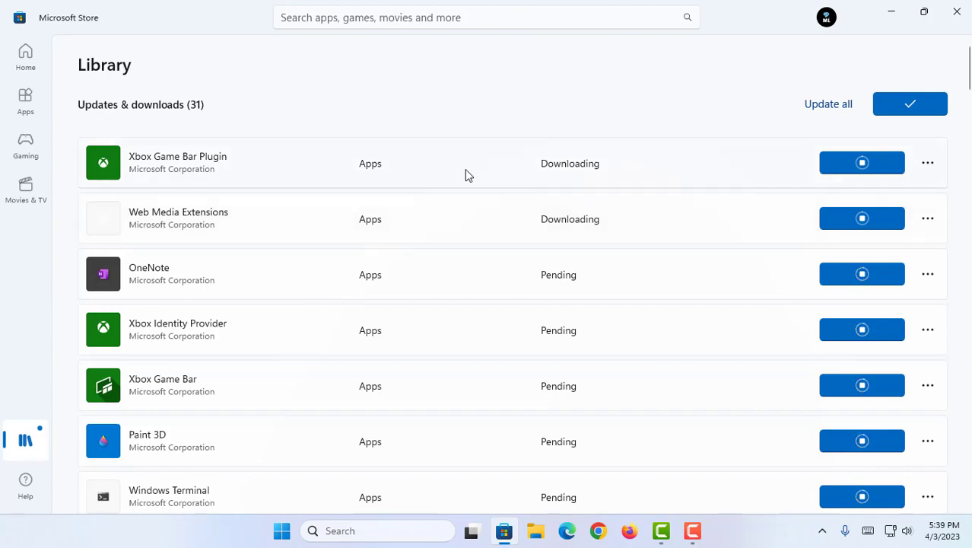
{"action": "scroll", "scroll_direction": "down", "scroll_amount": 3}
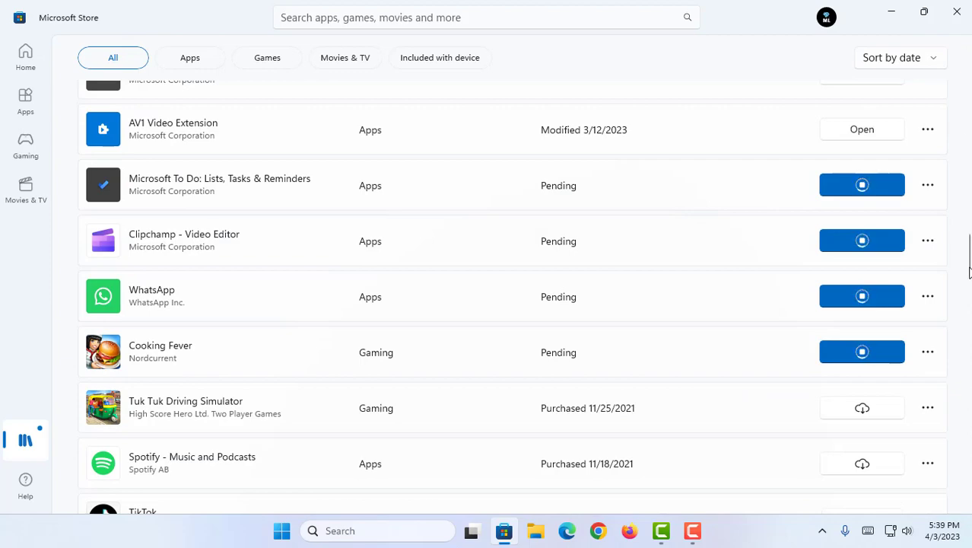
{"action": "scroll", "scroll_direction": "up", "scroll_amount": 3}
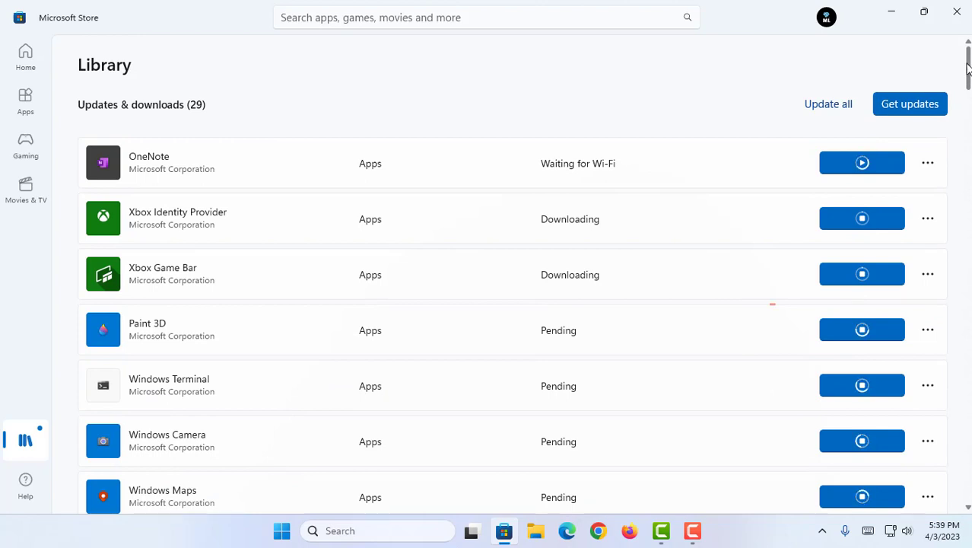
{"action": "scroll", "scroll_direction": "down", "scroll_amount": 3}
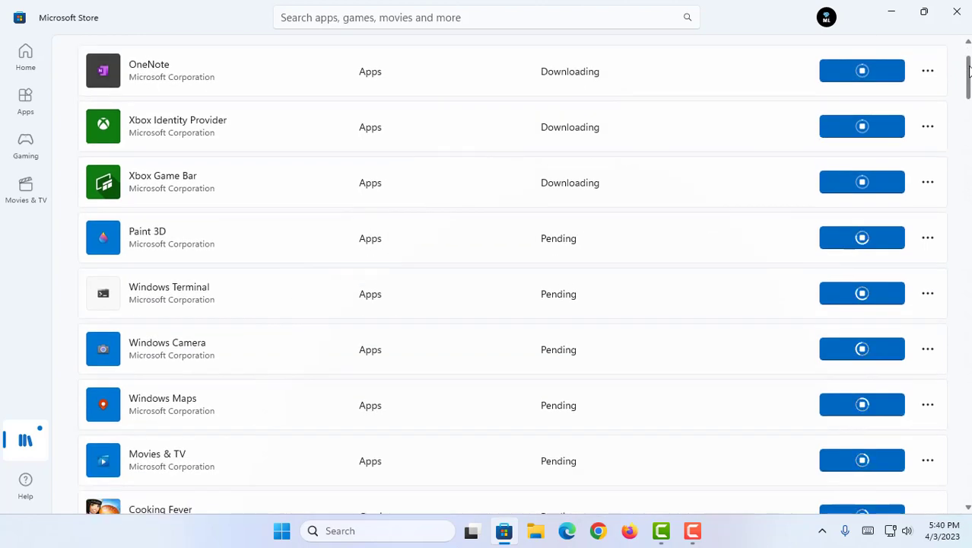
{"action": "scroll", "scroll_direction": "up", "scroll_amount": 3}
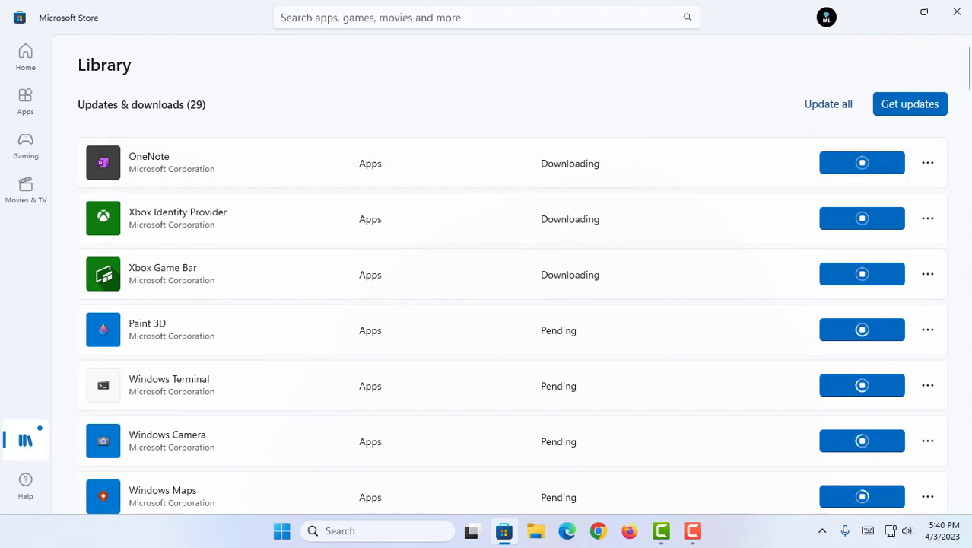